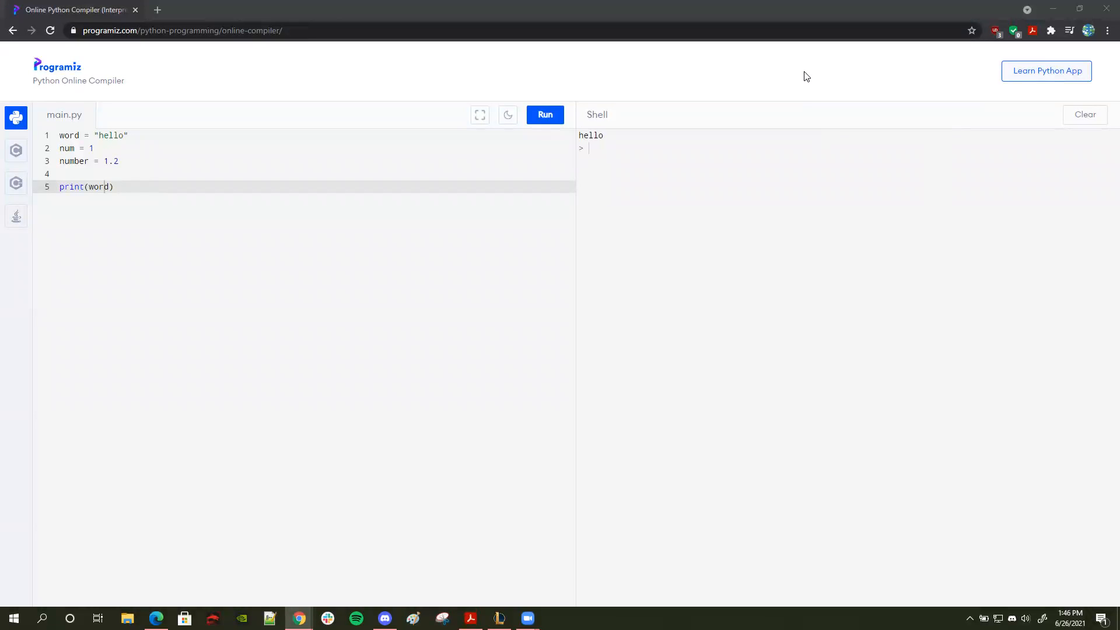
pyautogui.moveTo(152, 213)
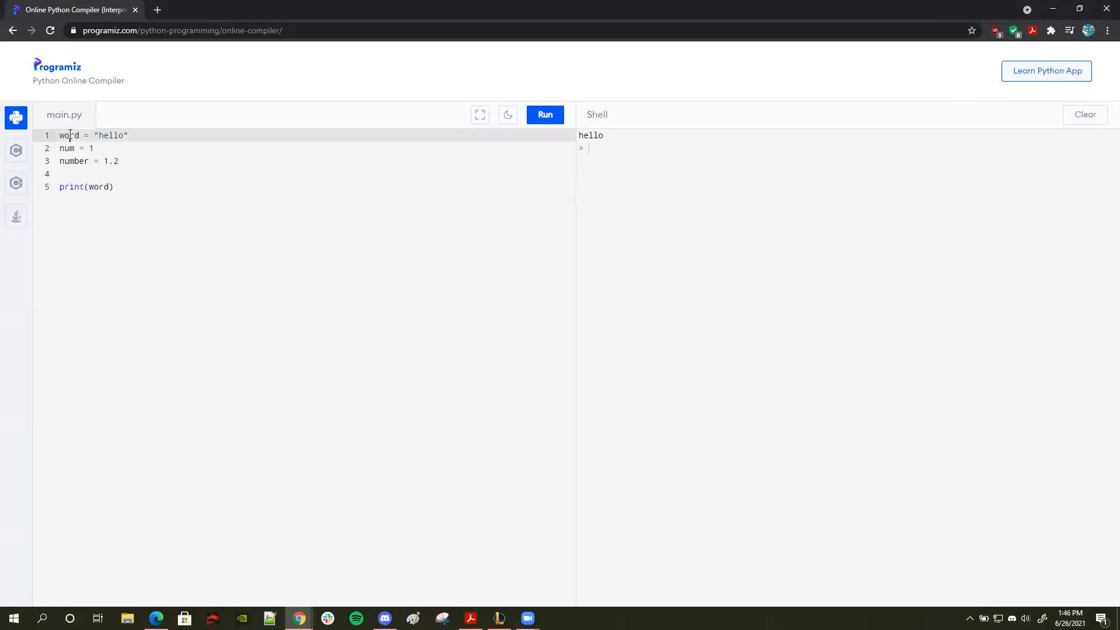
# Highlight the variables word, num and number and their assigned values.
pyautogui.doubleClick(111, 136)
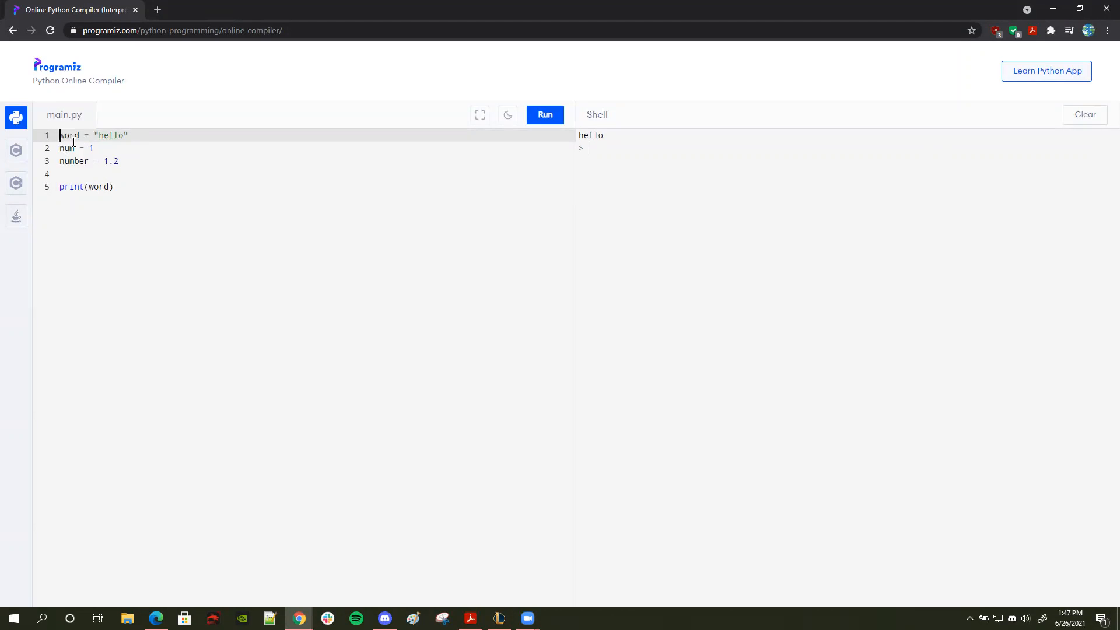
pyautogui.moveTo(107, 140)
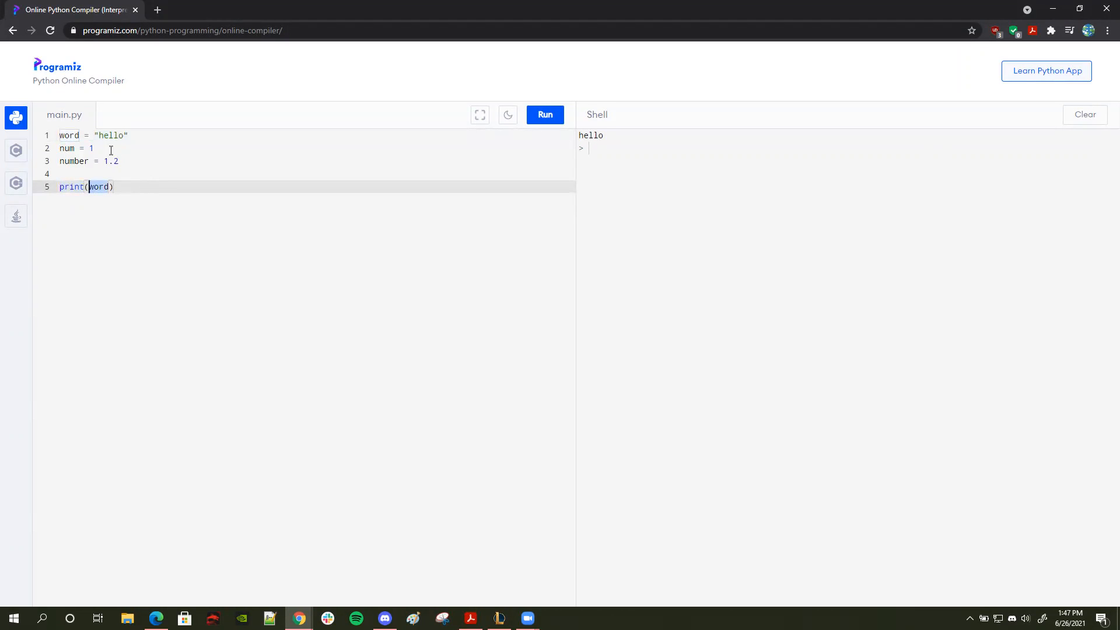
pyautogui.click(115, 187)
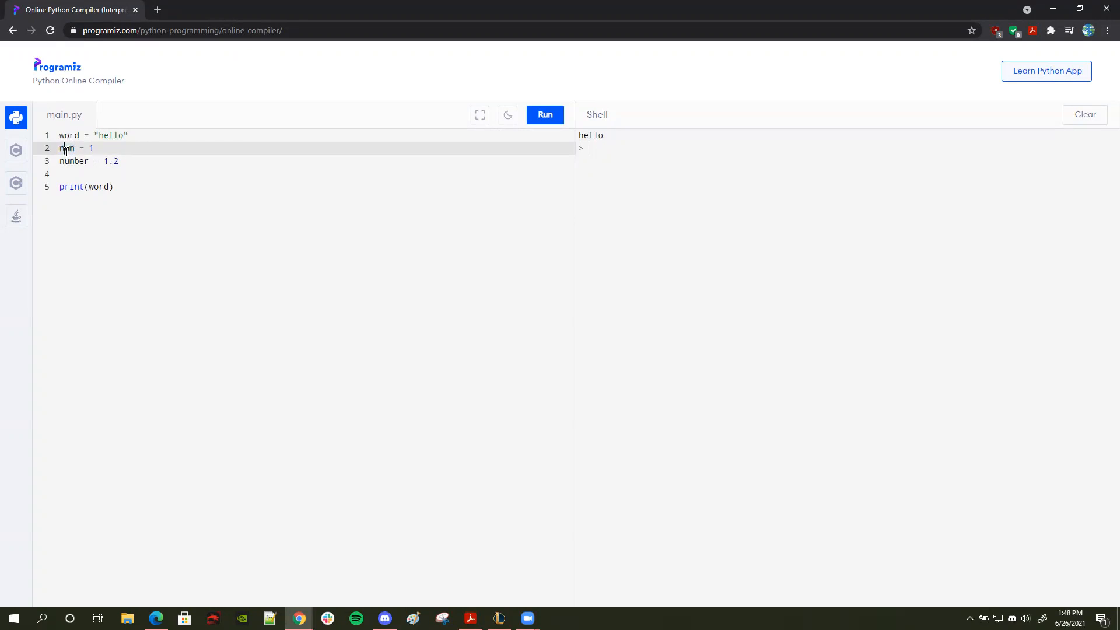
pyautogui.doubleClick(67, 148)
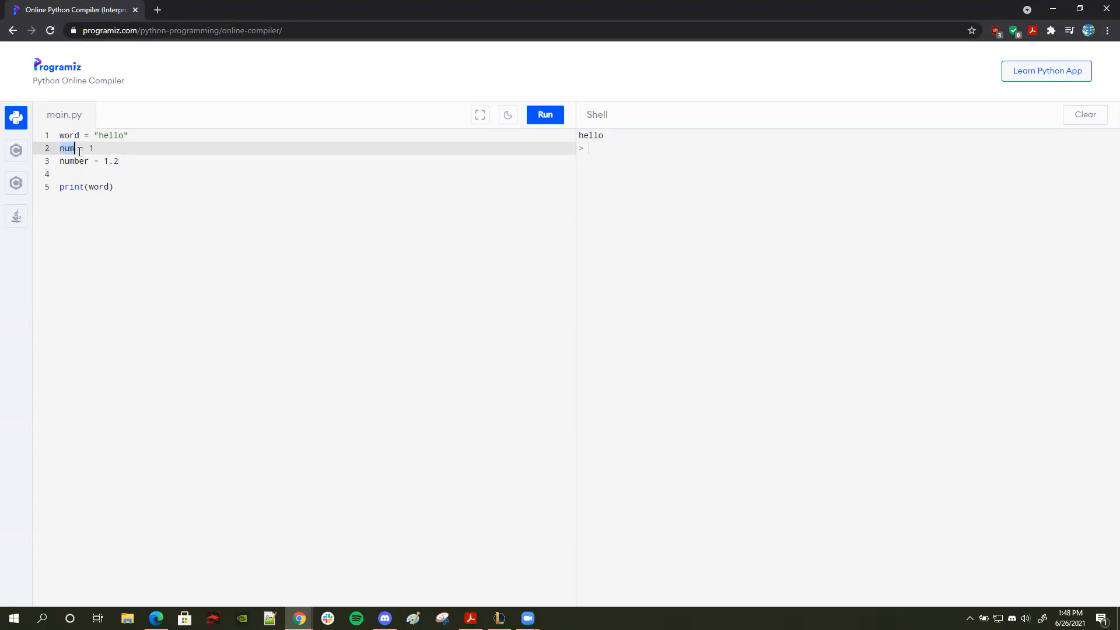
pyautogui.click(91, 149)
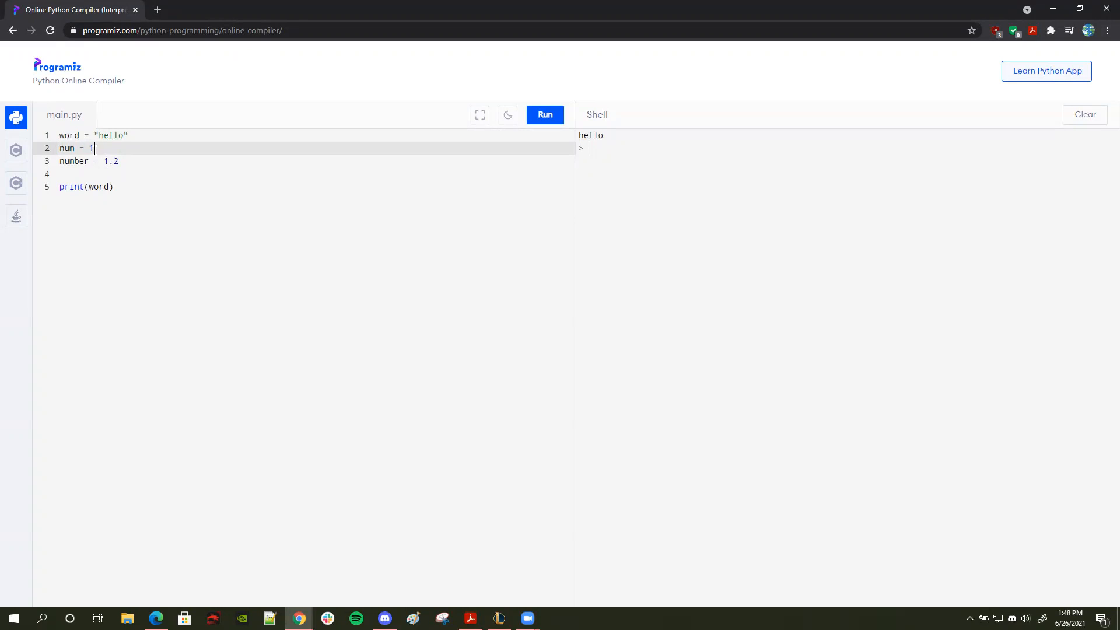
pyautogui.write('1')
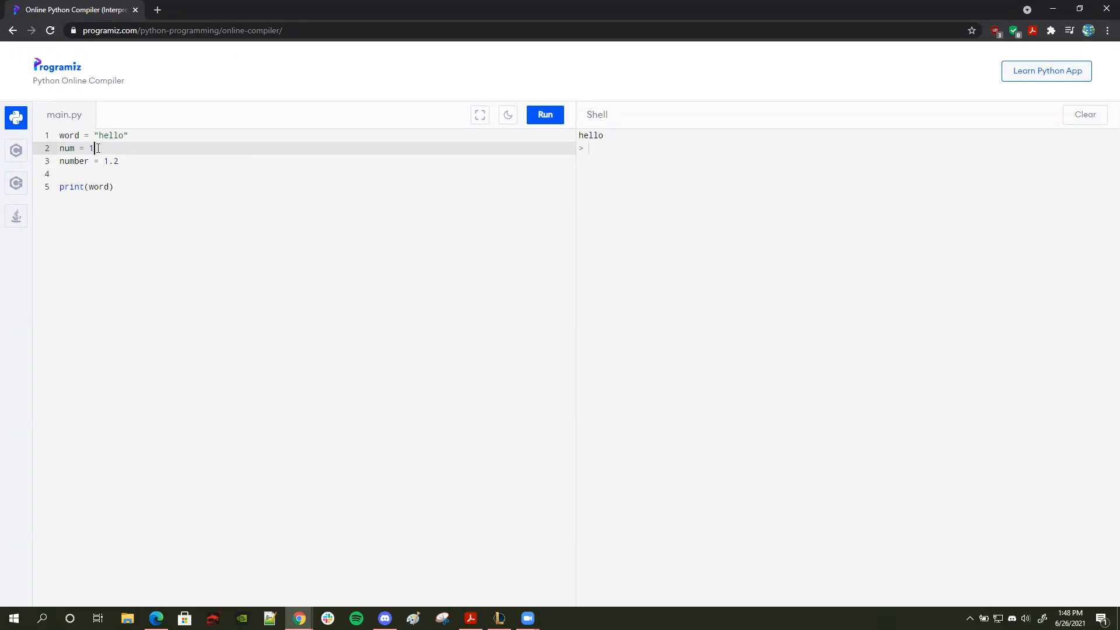
pyautogui.doubleClick(91, 149)
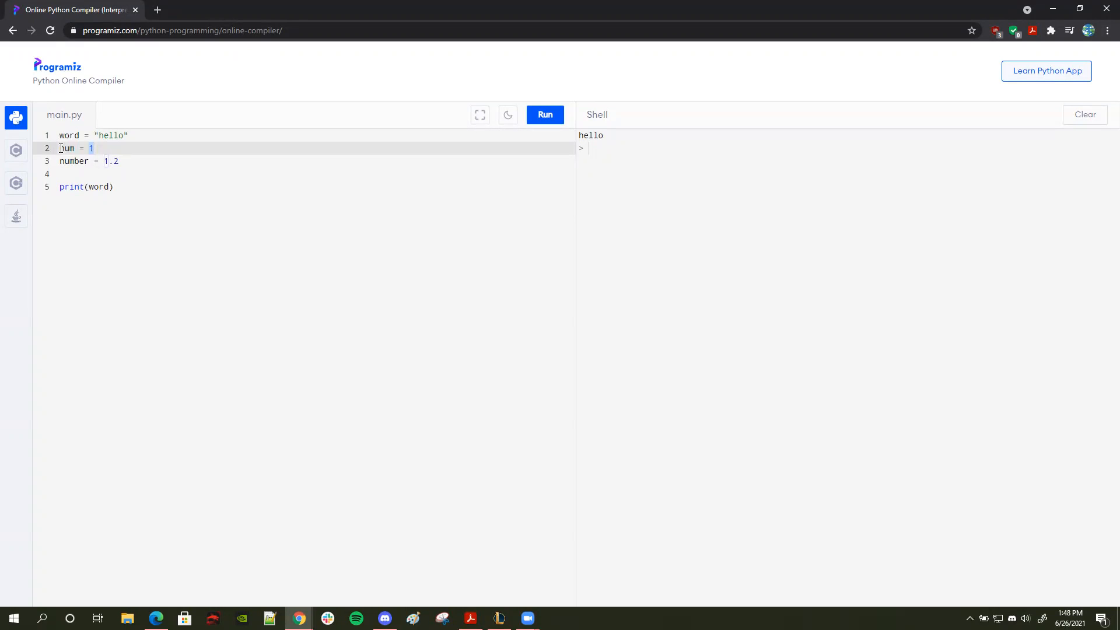
pyautogui.doubleClick(66, 148)
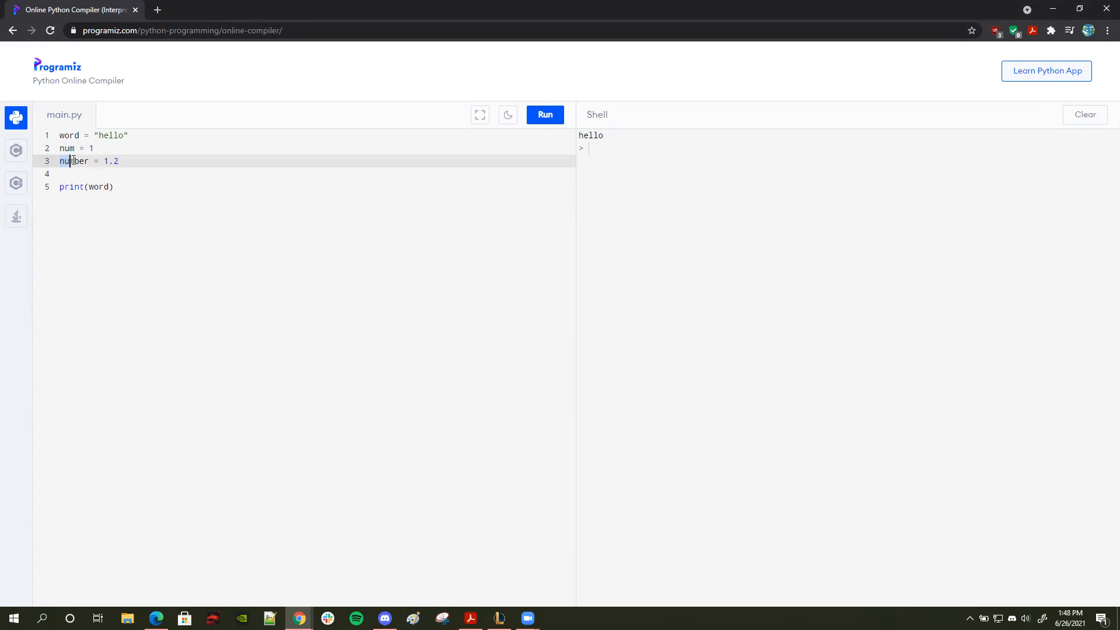
pyautogui.doubleClick(73, 161)
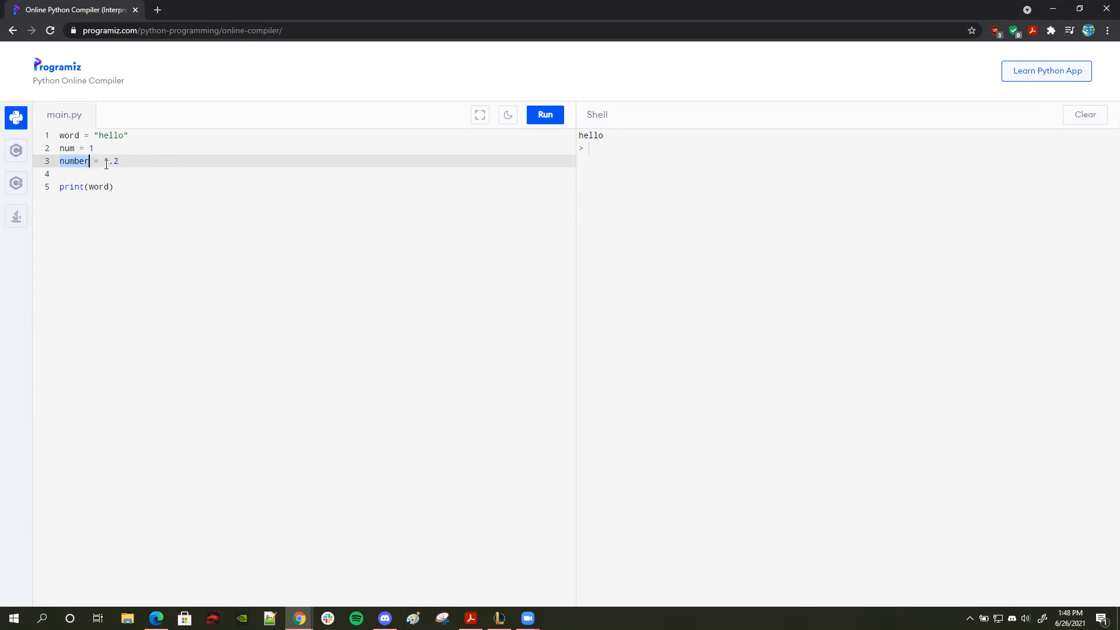
pyautogui.write('1')
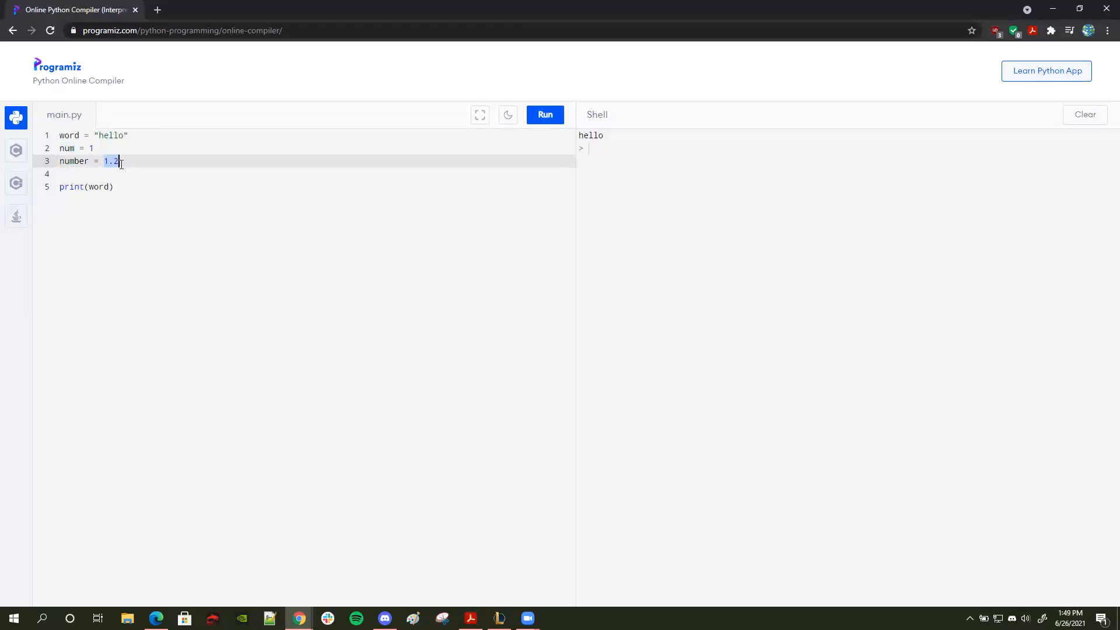
# Add #float and #integer comments, then insert blank lines above print(word).
pyautogui.click(150, 161)
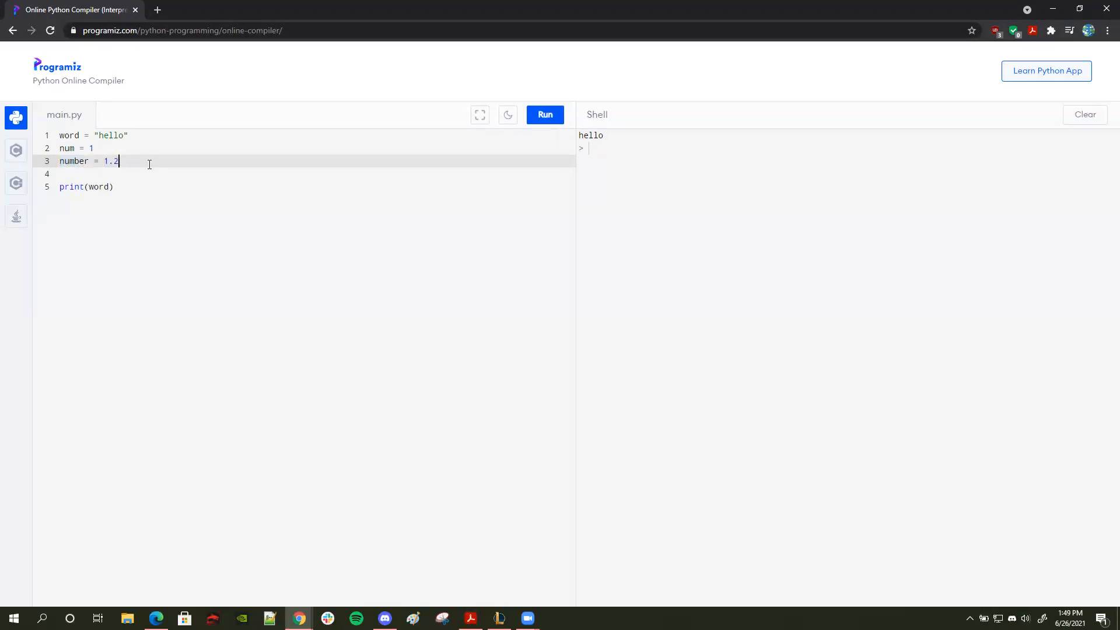
pyautogui.write('#')
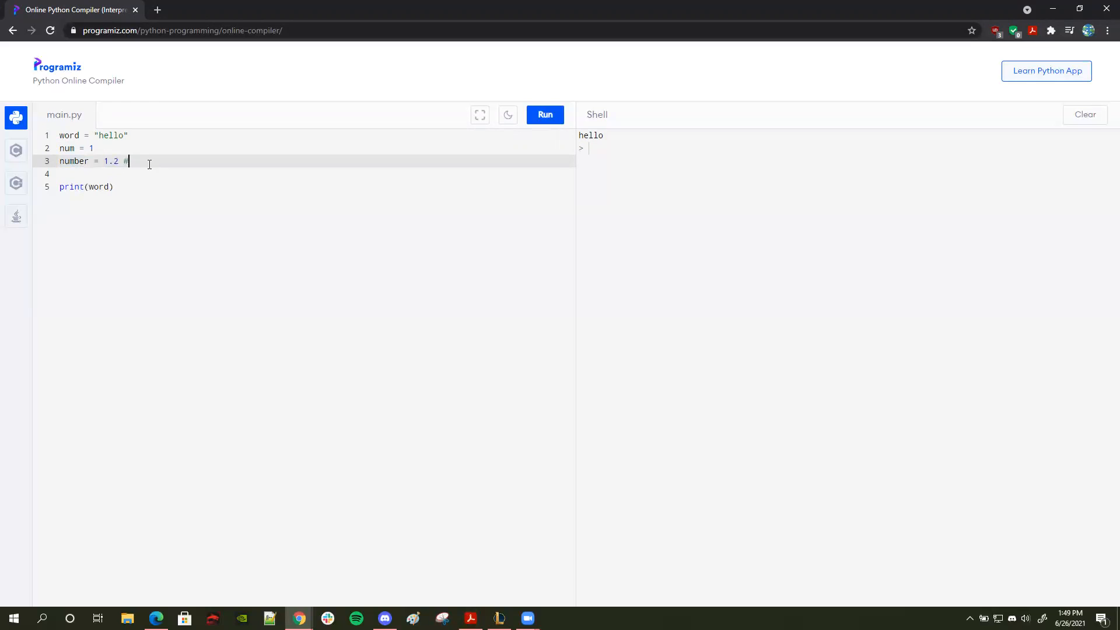
pyautogui.write('float')
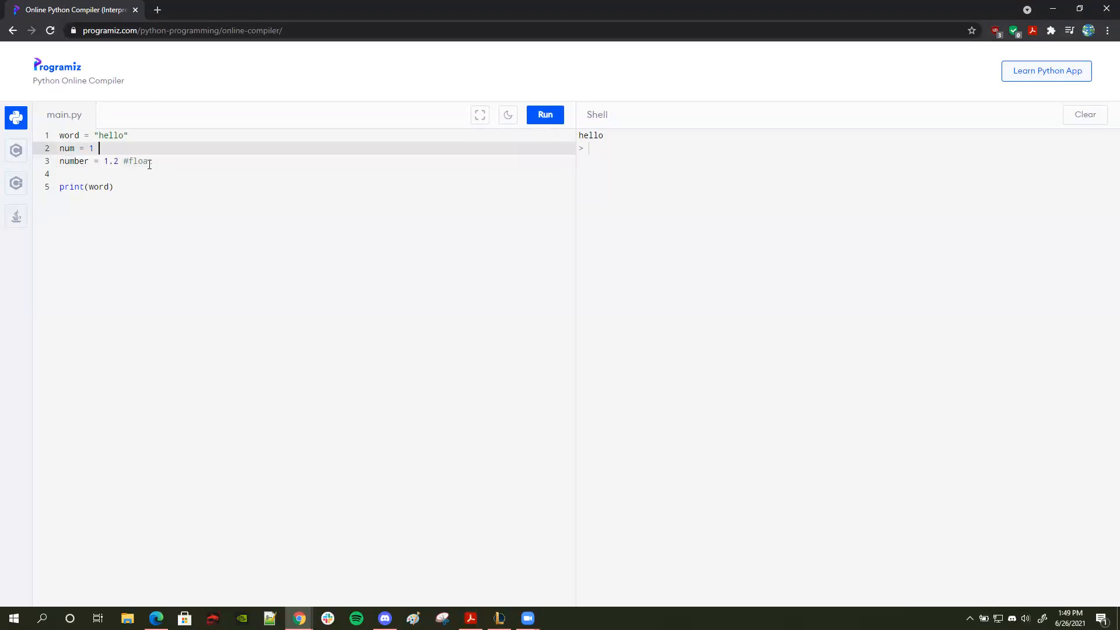
pyautogui.write('#')
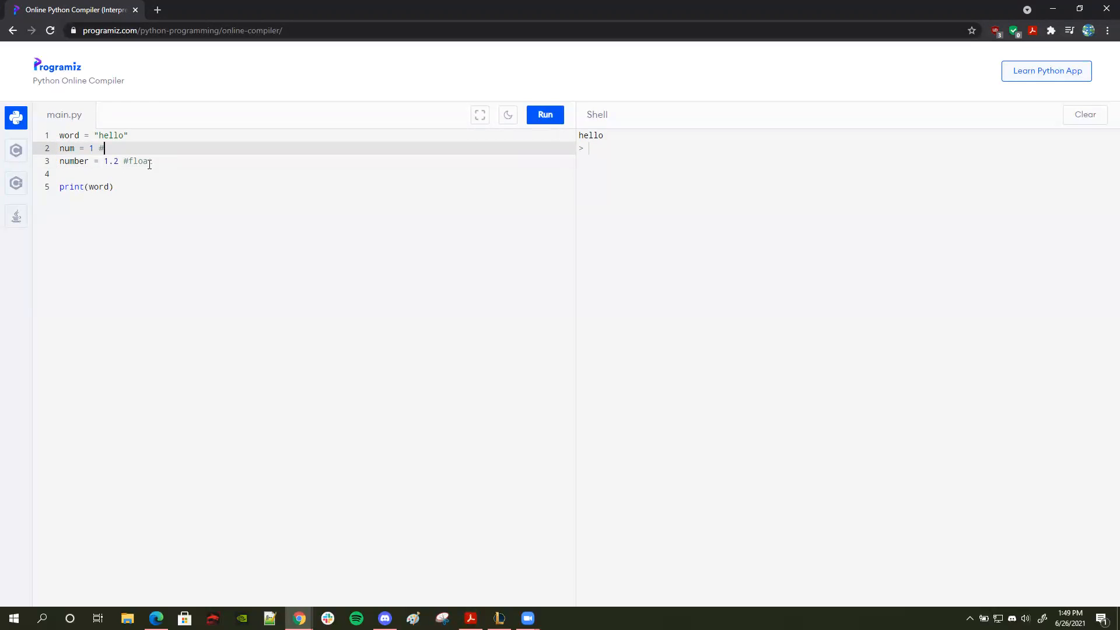
pyautogui.write('integr')
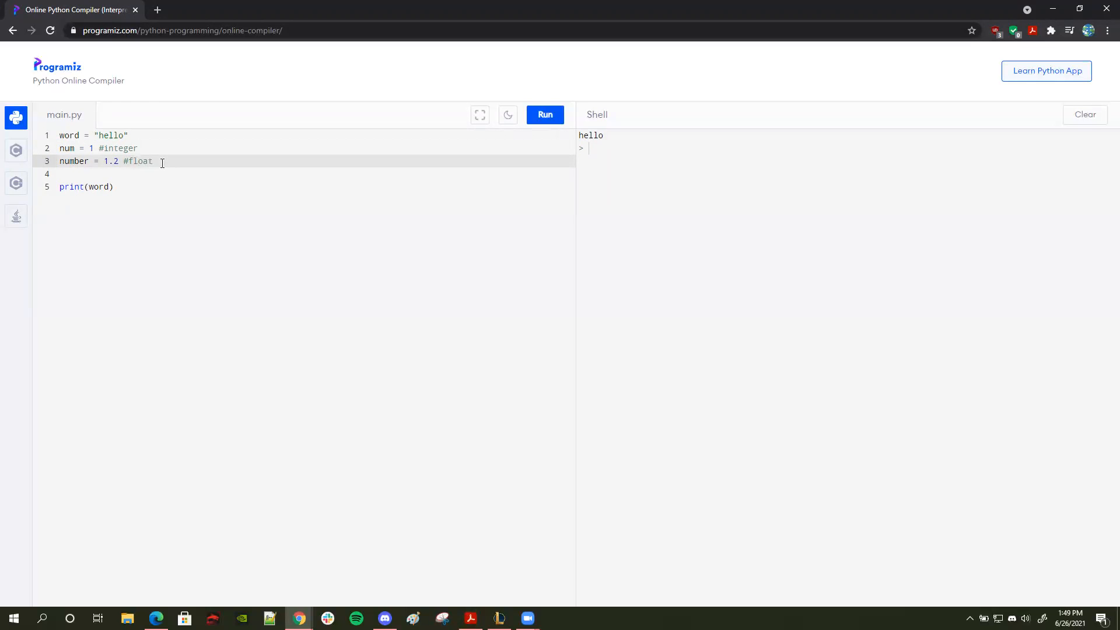
pyautogui.press('Enter')
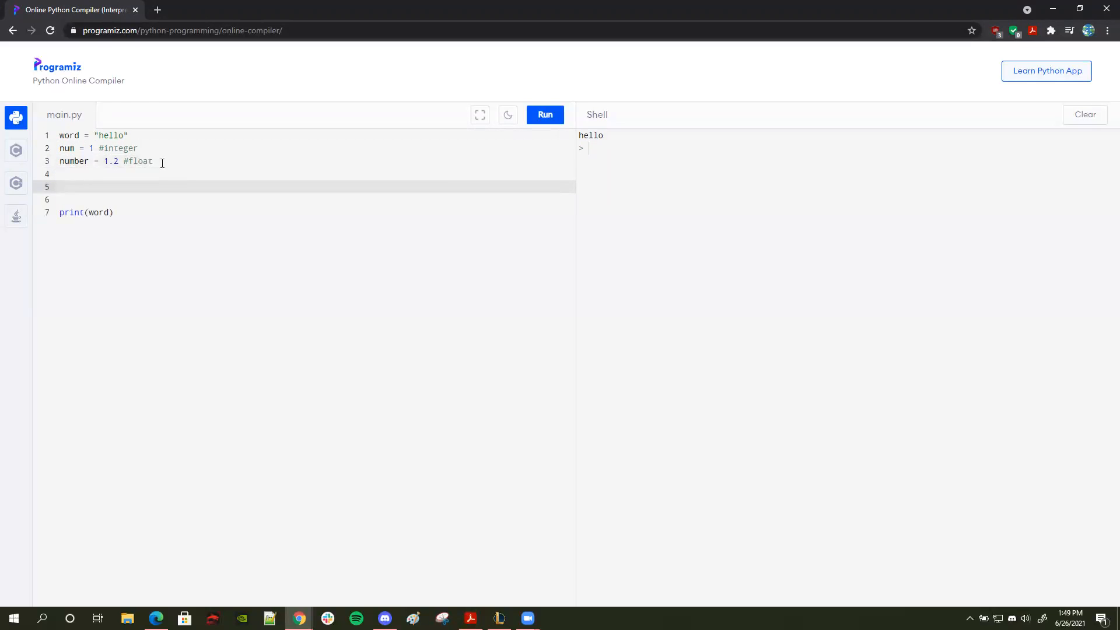
# Write sum = num + number and replace word with sum in the print call.
pyautogui.write('sum')
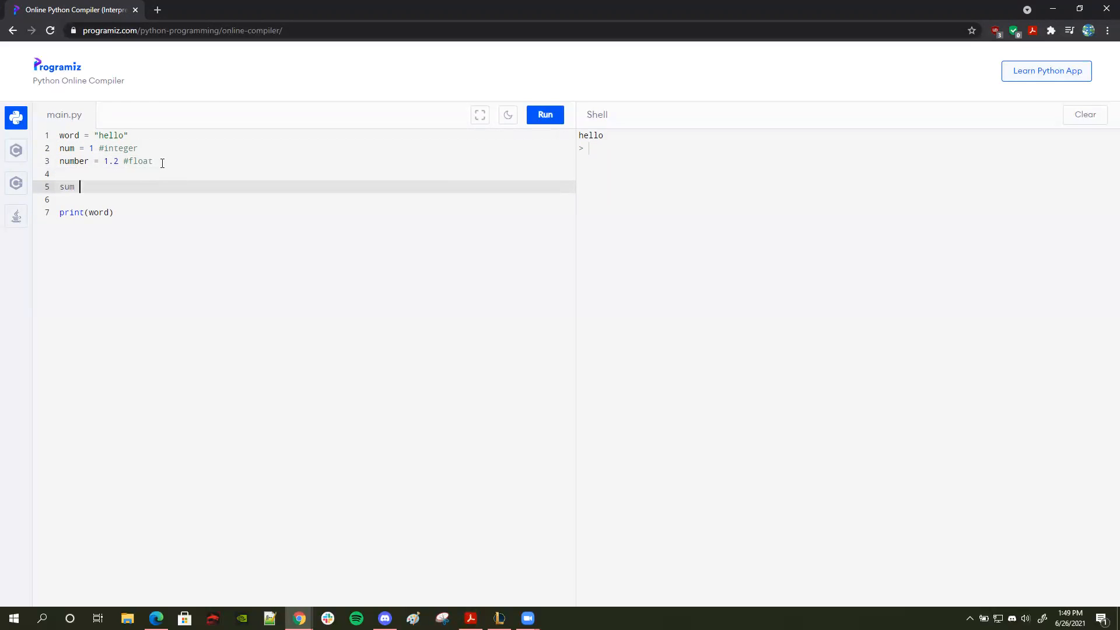
pyautogui.write('= num +')
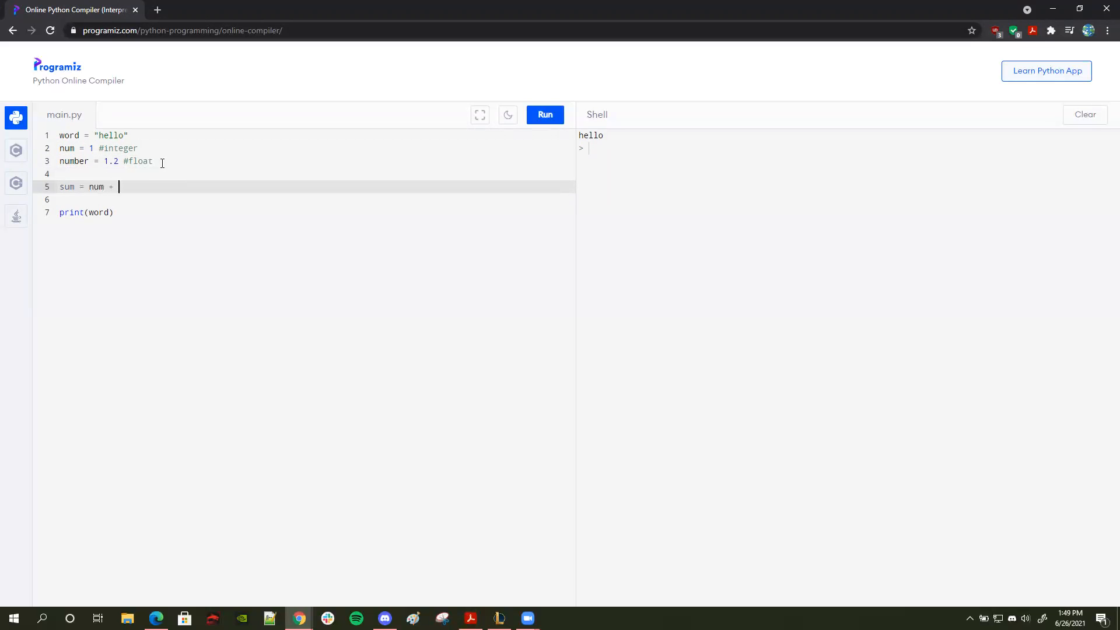
pyautogui.write('number')
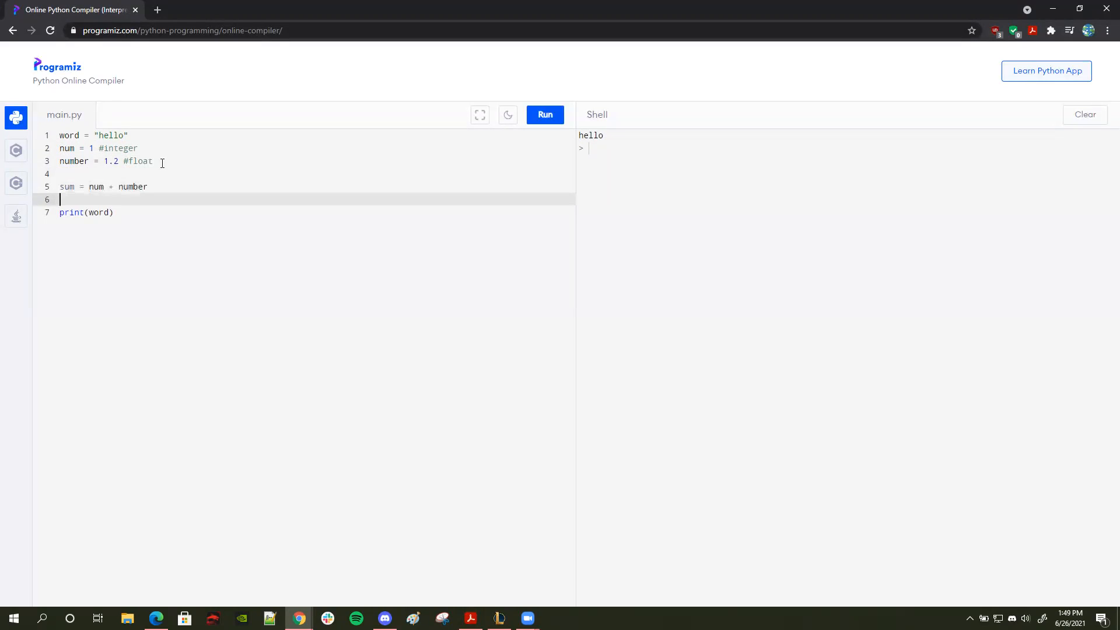
pyautogui.doubleClick(98, 213)
pyautogui.write('sum')
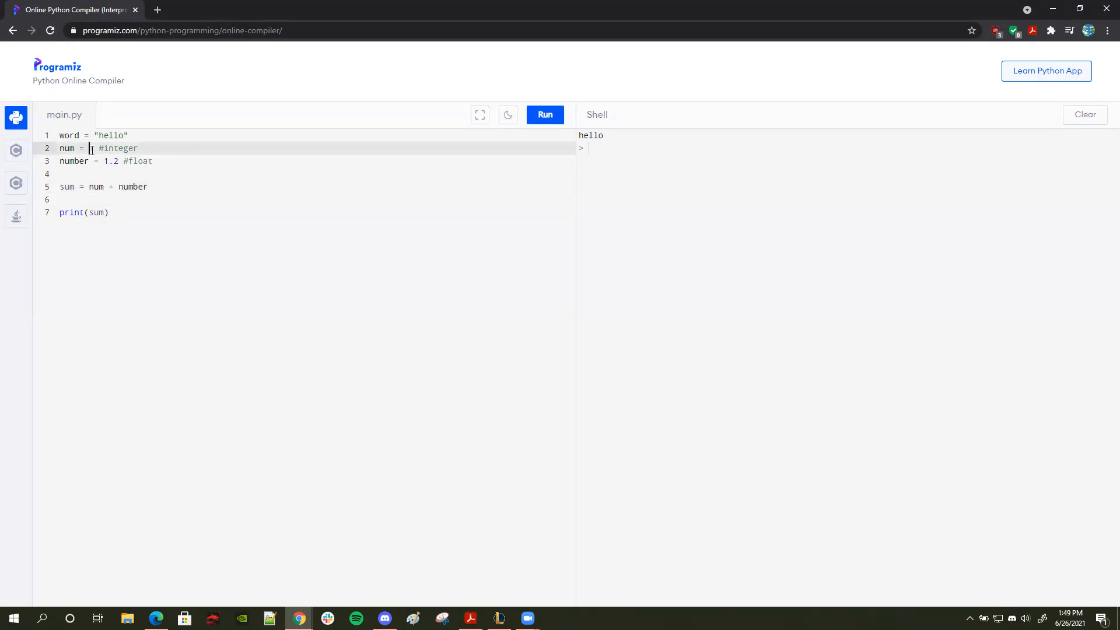
pyautogui.write('1')
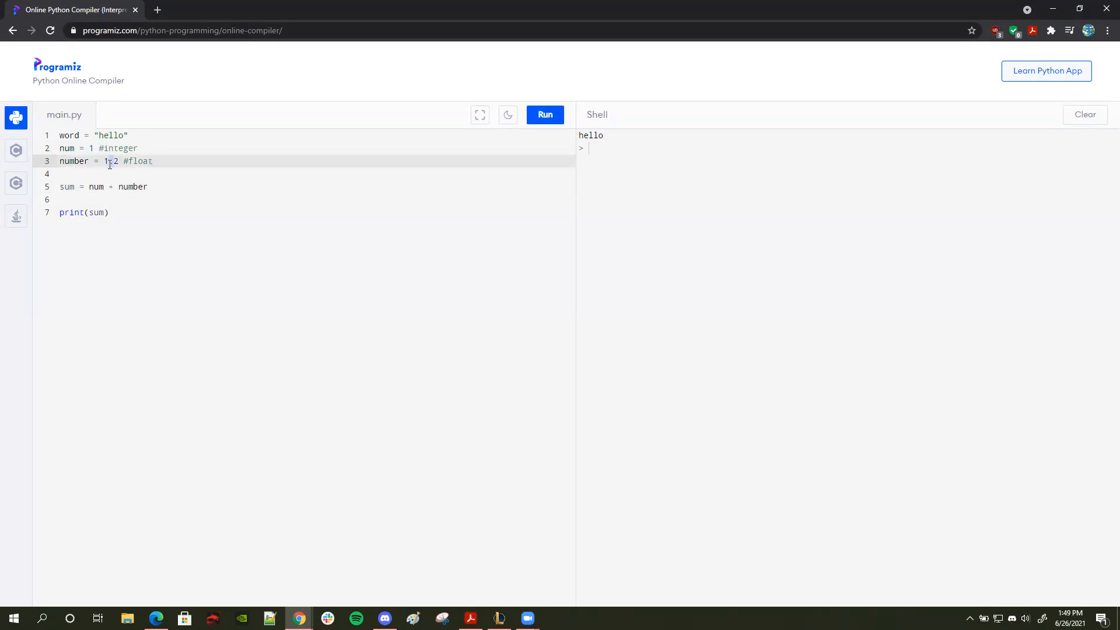
# Run the script, highlight the 2.2 shell result, and point out num's value 1.
pyautogui.click(544, 115)
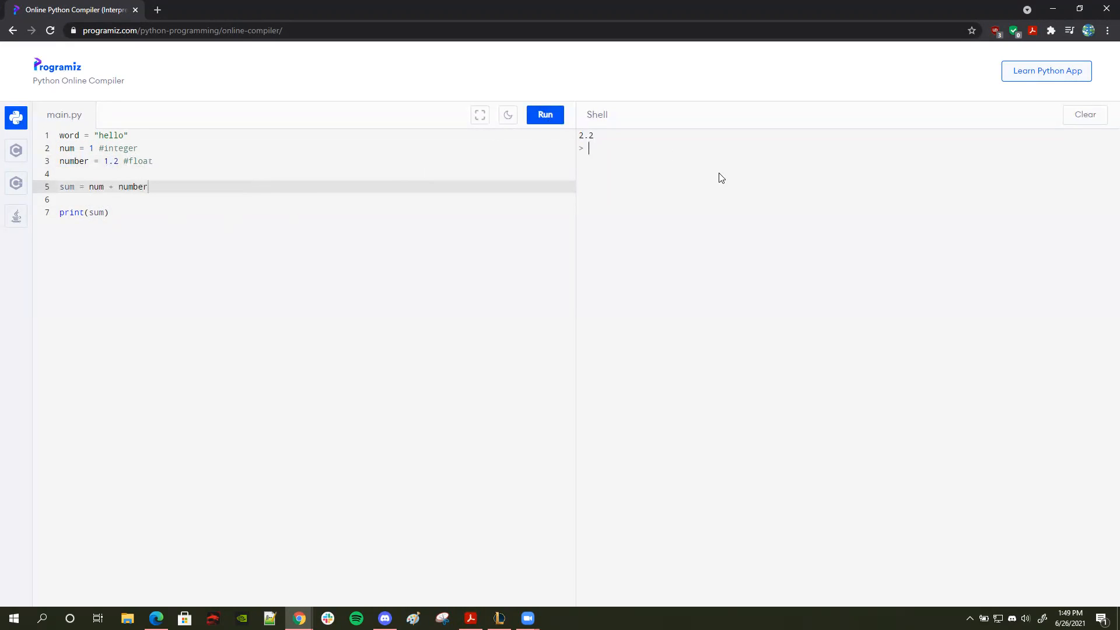
pyautogui.doubleClick(586, 135)
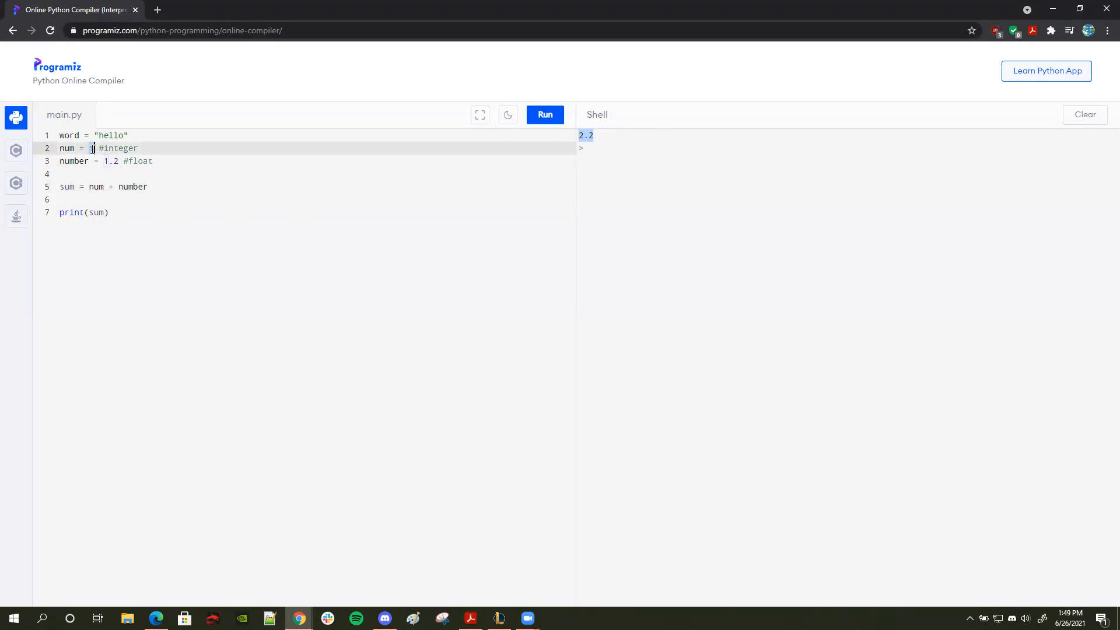
pyautogui.write('1')
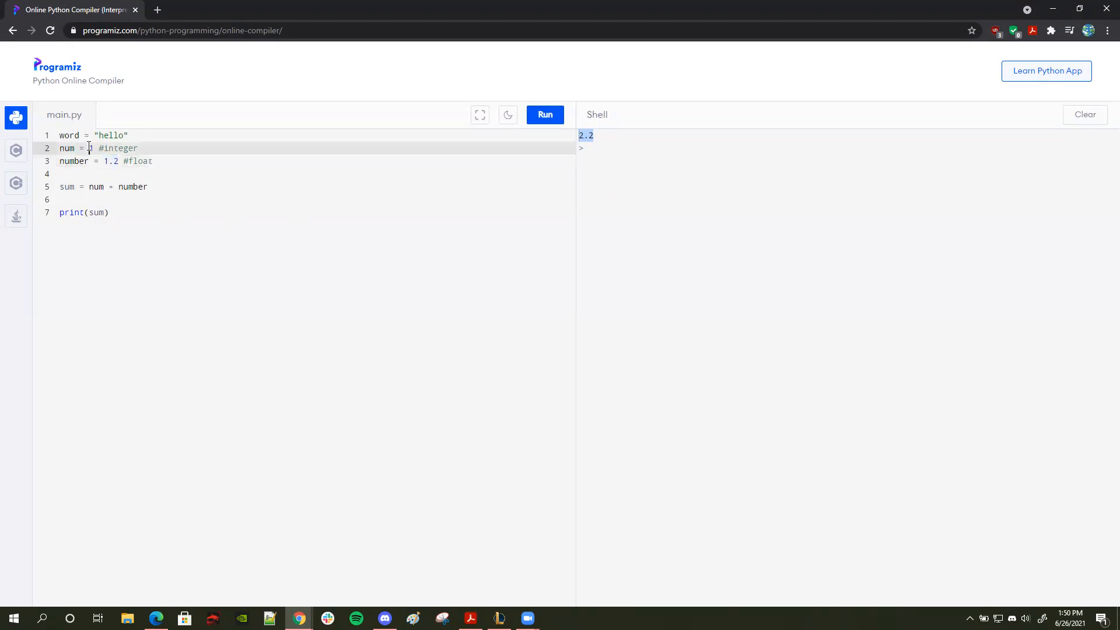
pyautogui.click(105, 161)
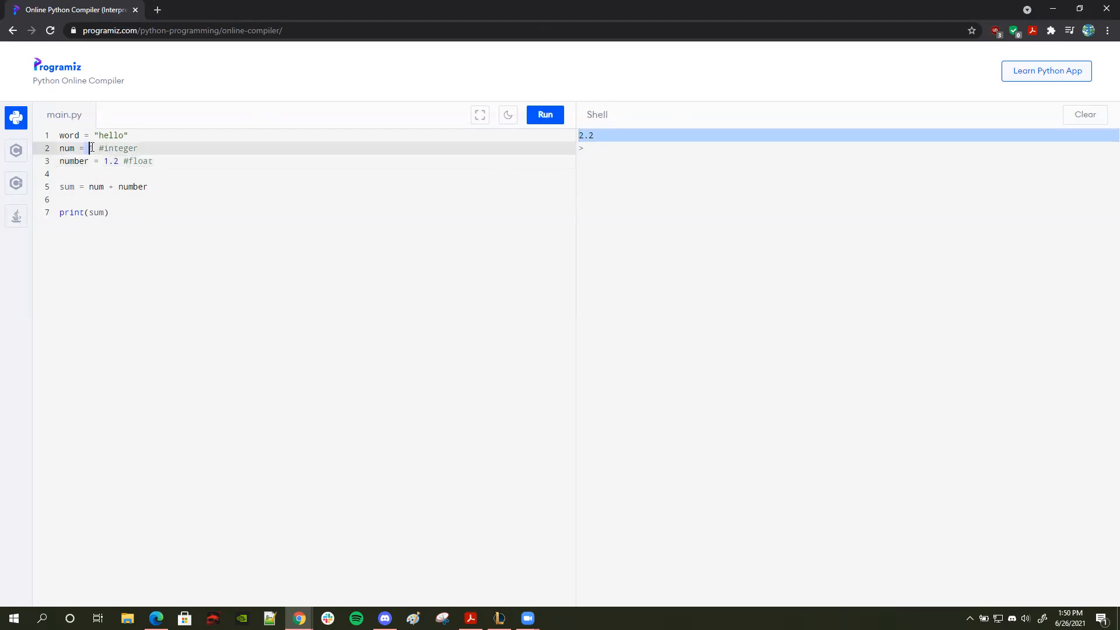
pyautogui.write('1')
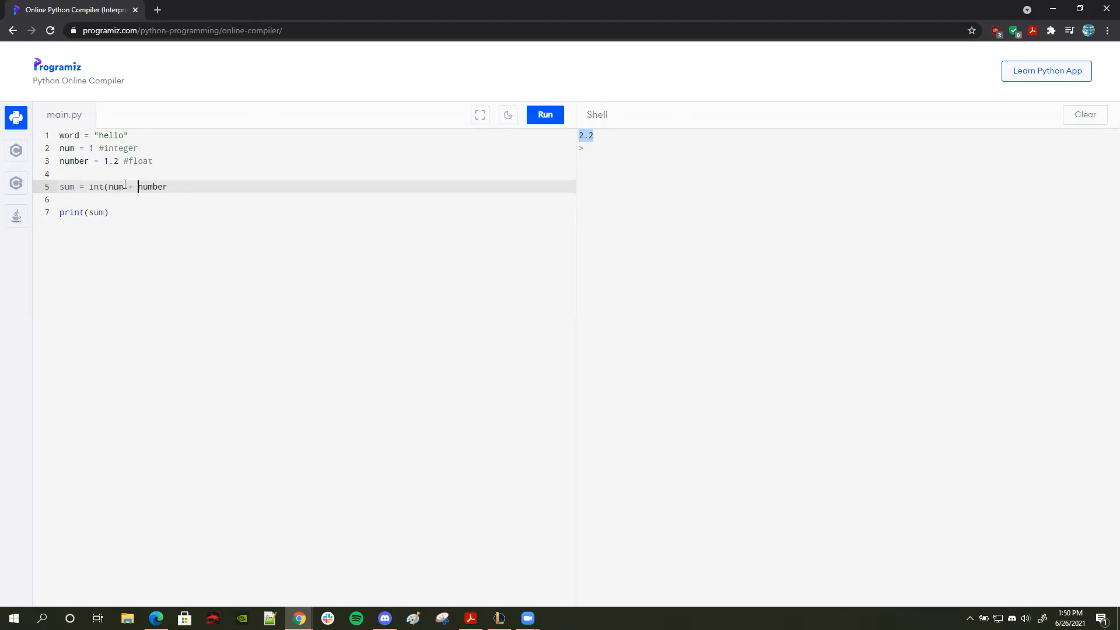
# Close int( with a parenthesis so the line reads sum = int(num + number).
pyautogui.write(')')
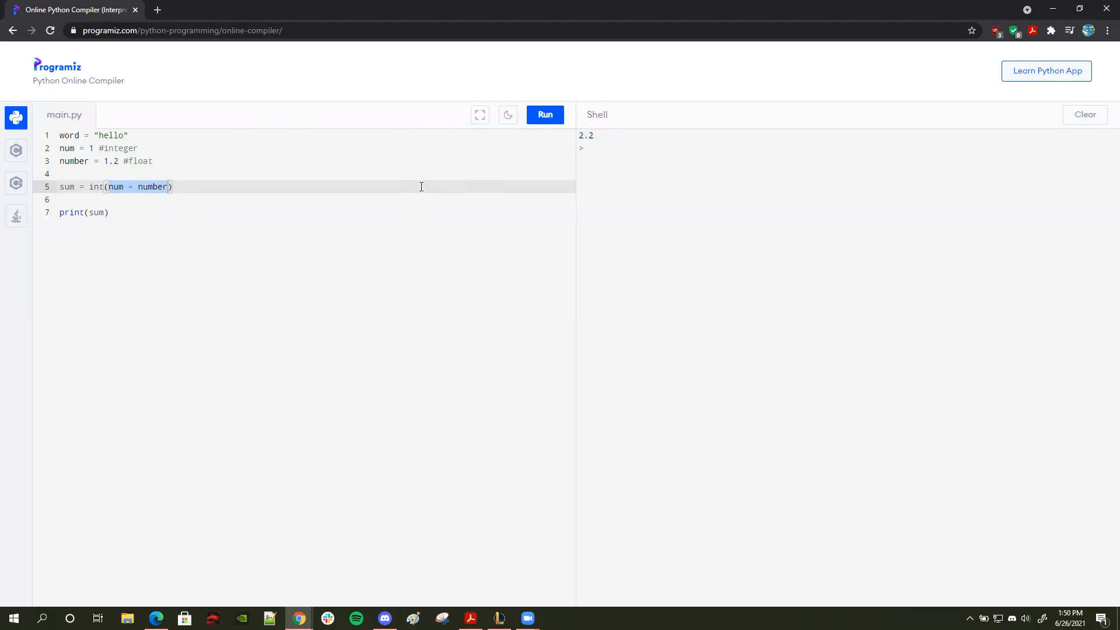
pyautogui.doubleClick(68, 186)
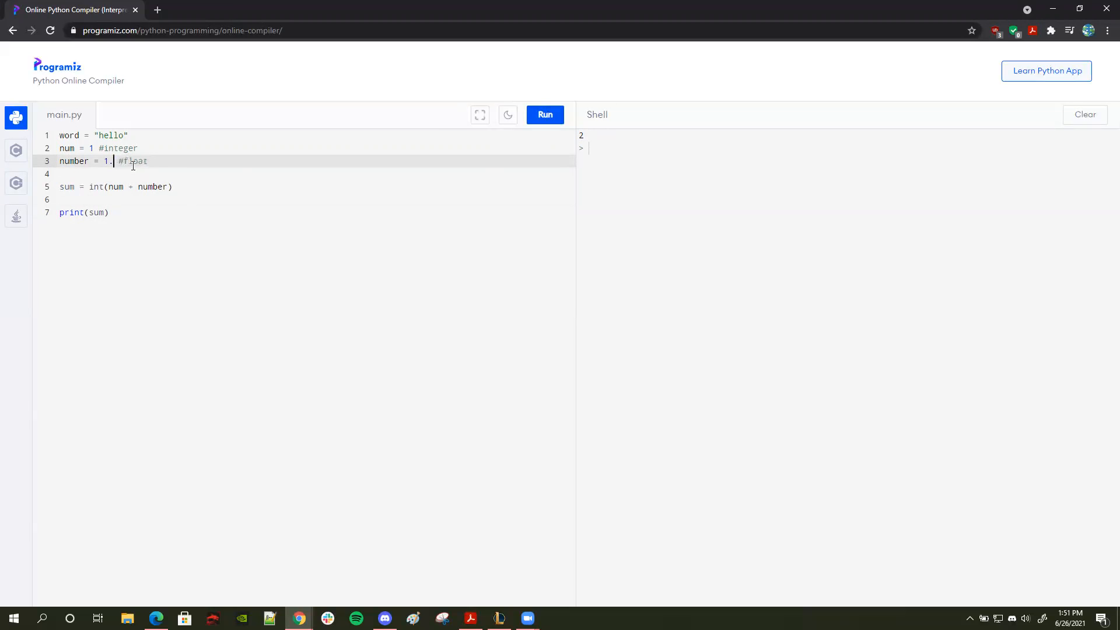
# Change the value of number from 1.2 to 1.9.
pyautogui.write('9')
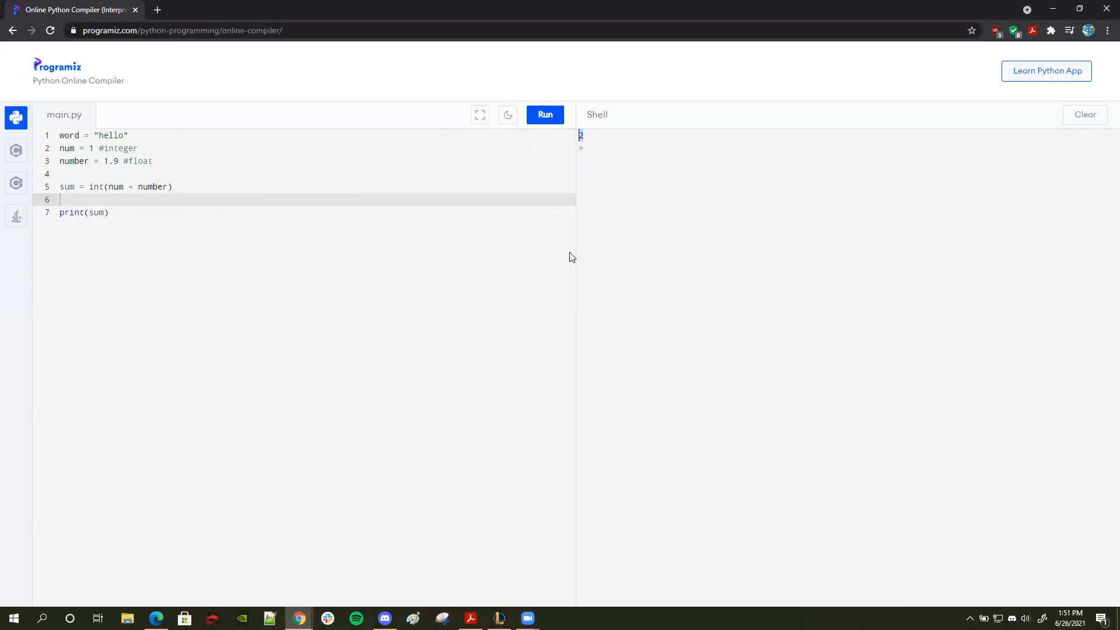
pyautogui.moveTo(604, 191)
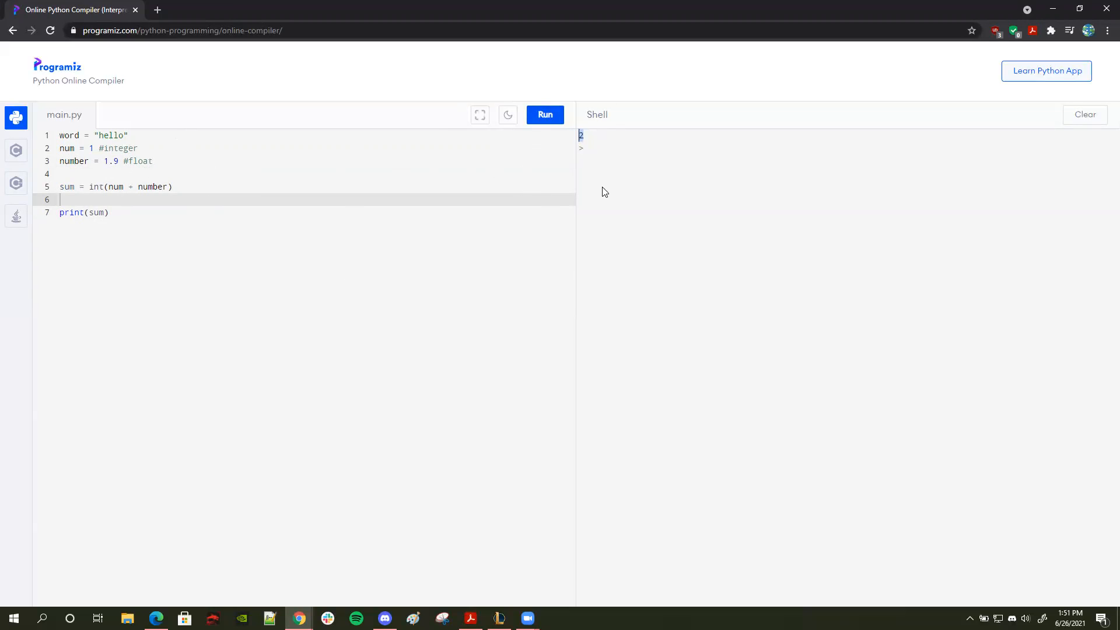